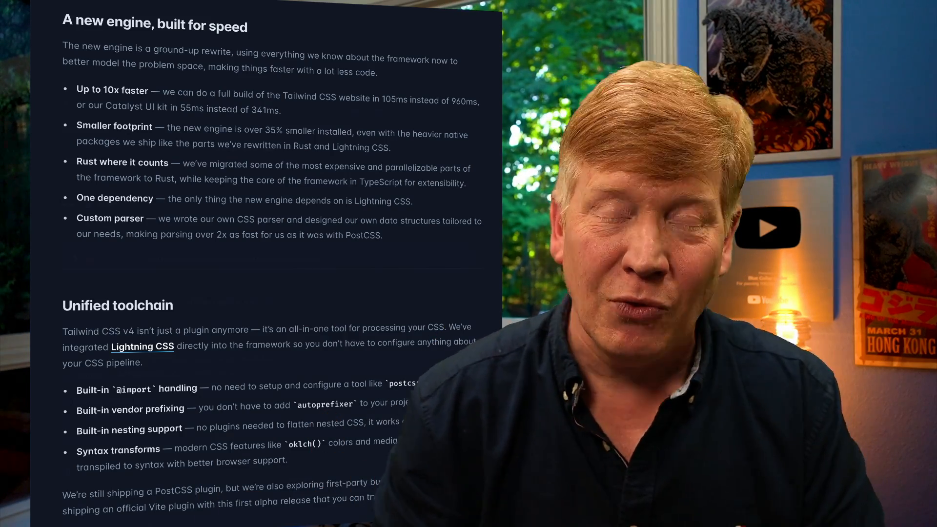
- Copy the starter into a new project folder with cp -r and start opening it via code
{"action": "scroll", "scroll_direction": "down", "scroll_amount": 3}
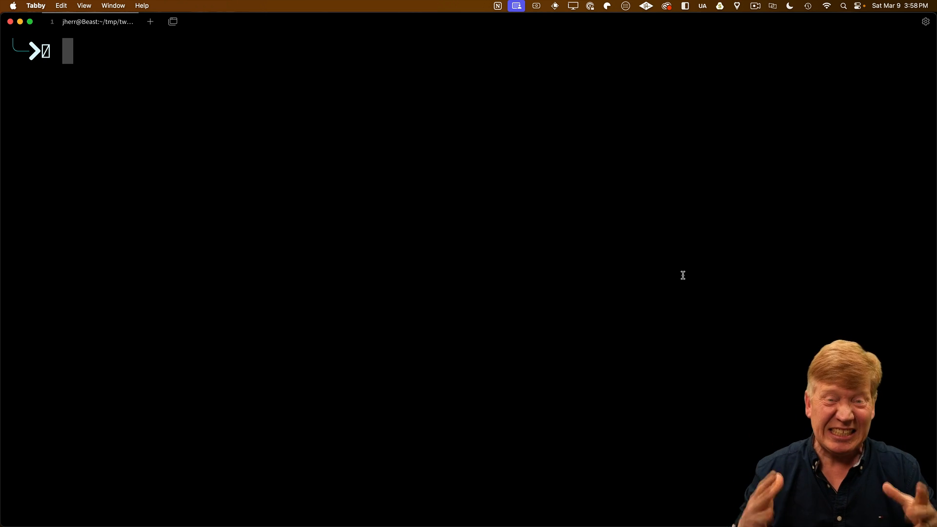
{"action": "type", "text": "cp -r starter/ clerk-5-roles-and-perms"}
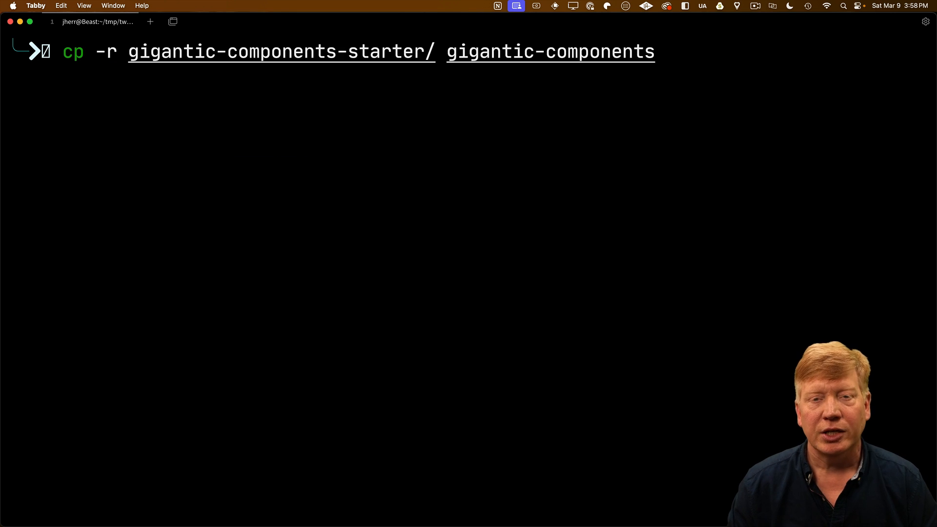
{"action": "key", "text": "Return"}
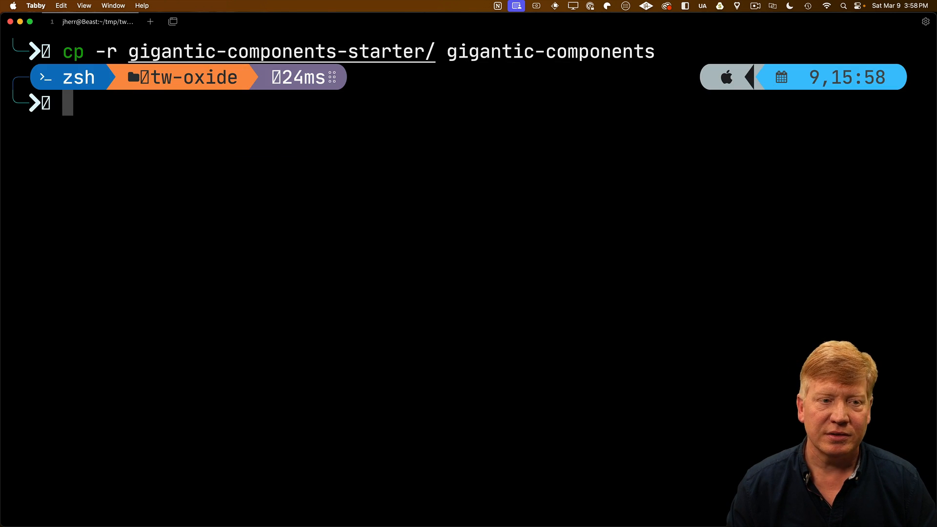
{"action": "type", "text": "code gi"}
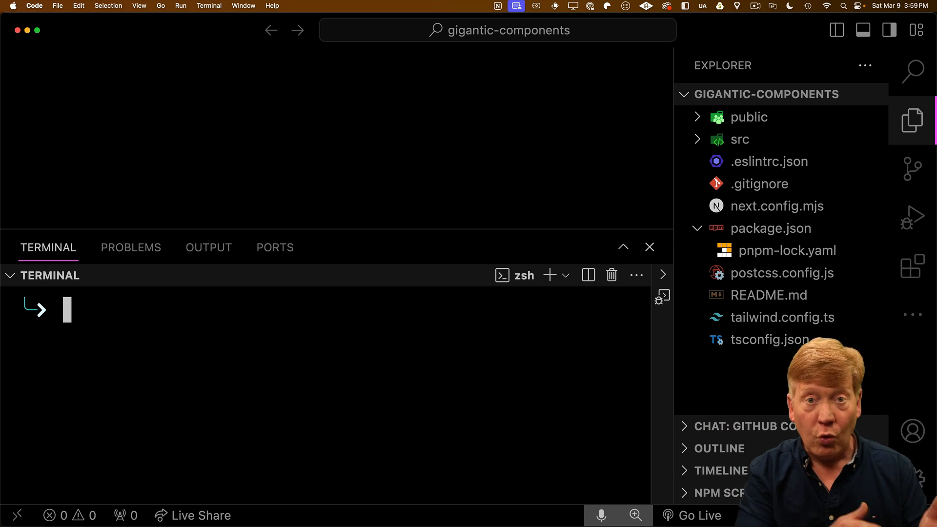
- Run pnpm dev to start the gigantic-components dev server
{"action": "type", "text": "pnpm dev"}
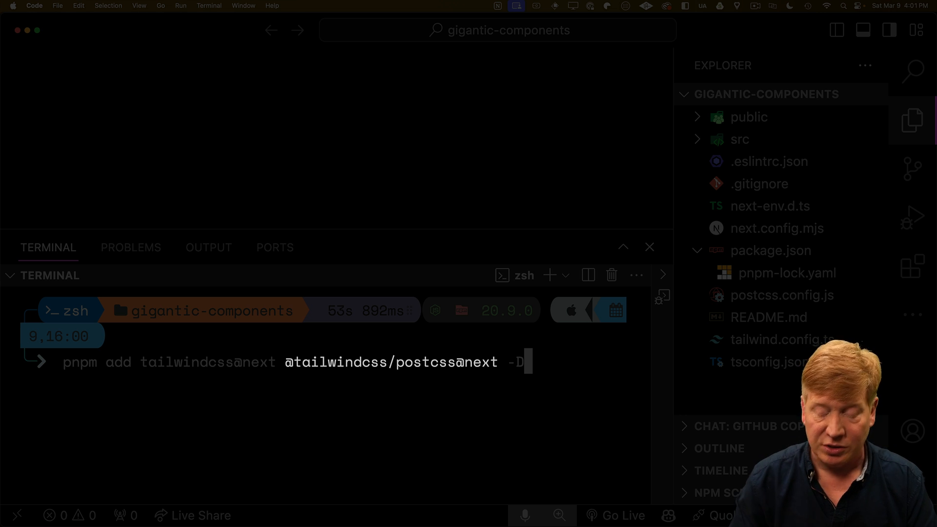
- Install the Tailwind 4.0.0-alpha.7 packages and delete tailwind.config.ts from the Explorer
{"action": "key", "text": "Return"}
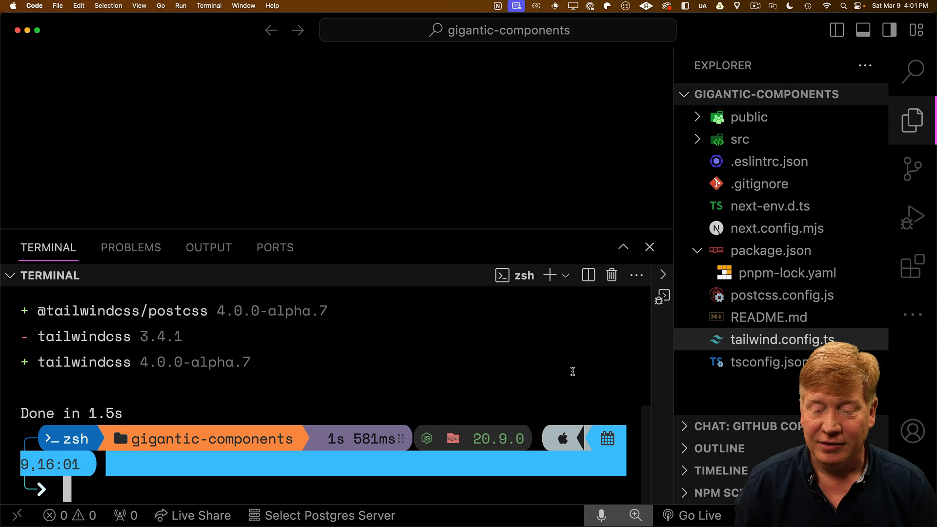
{"action": "left_click", "coordinate": [650, 246]}
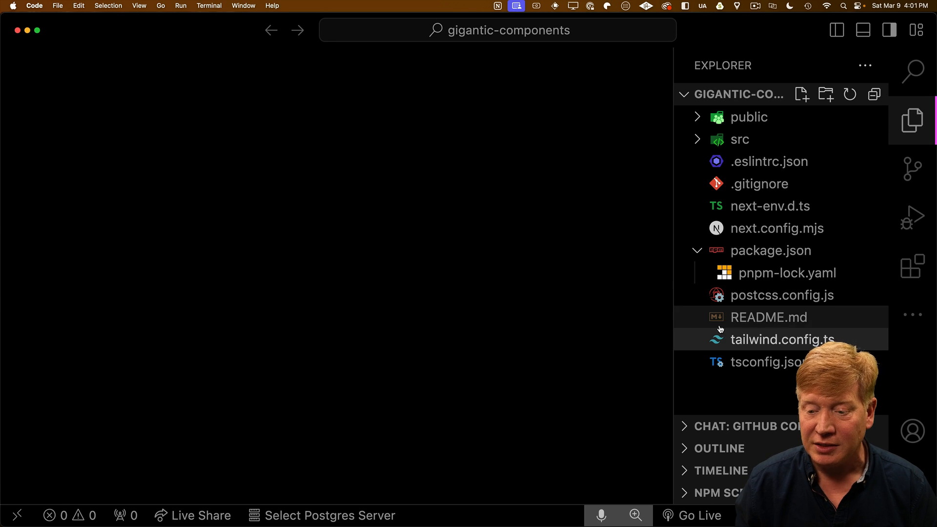
{"action": "left_click", "coordinate": [782, 339]}
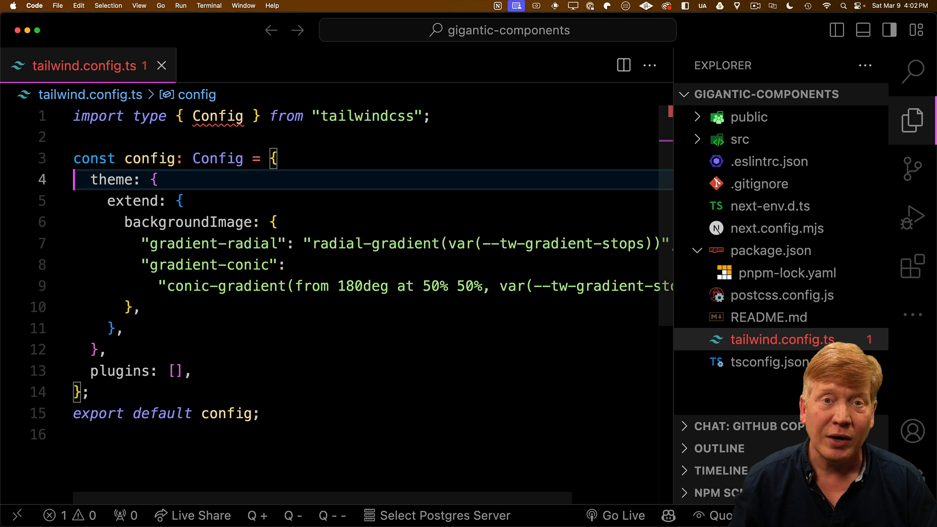
{"action": "right_click", "coordinate": [780, 339]}
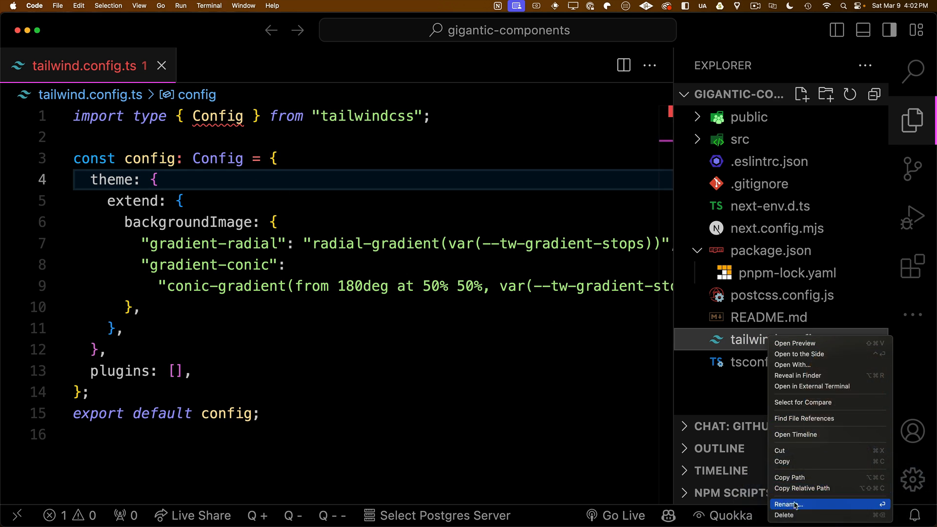
{"action": "left_click", "coordinate": [784, 515]}
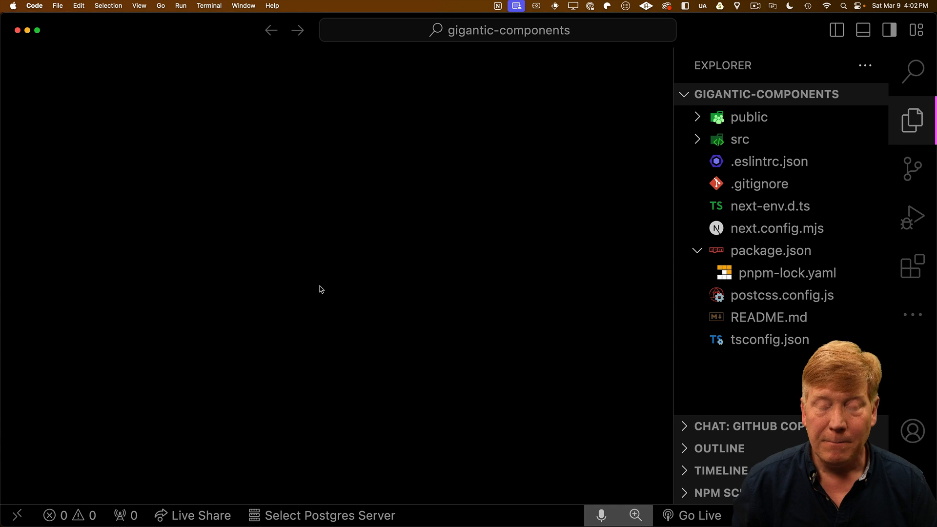
{"action": "mouse_move", "coordinate": [786, 304]}
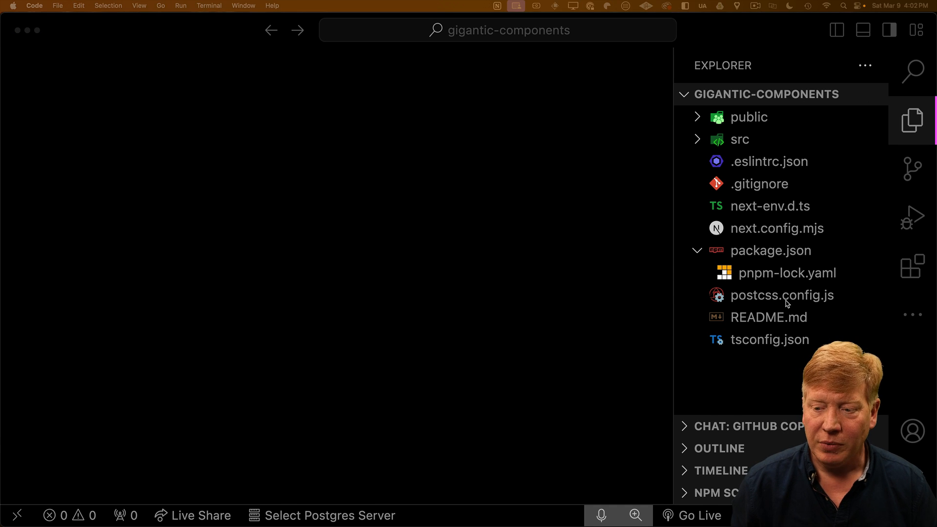
{"action": "left_click", "coordinate": [781, 295]}
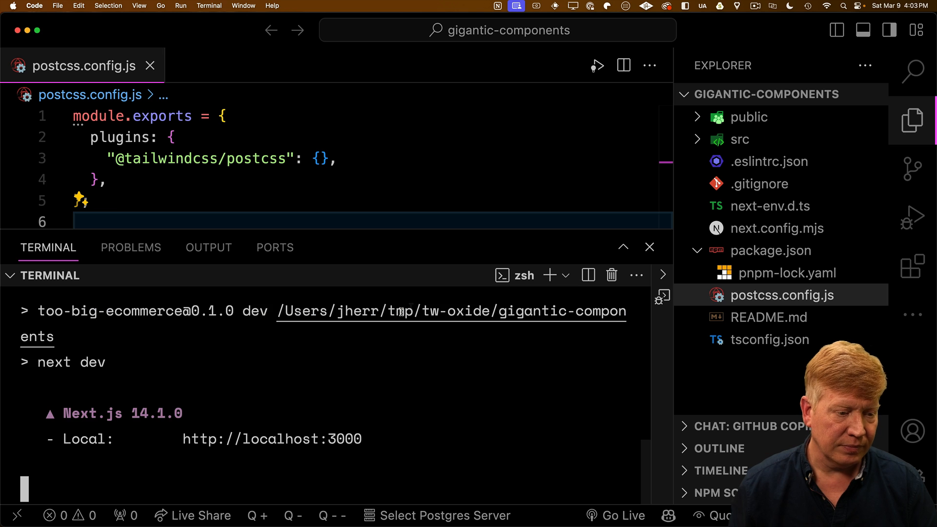
{"action": "left_click", "coordinate": [650, 247]}
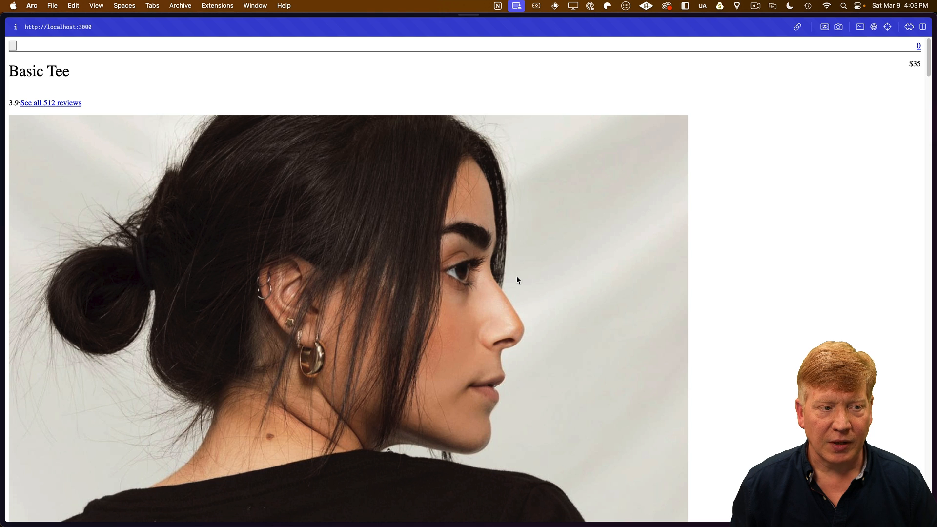
{"action": "mouse_move", "coordinate": [260, 174]}
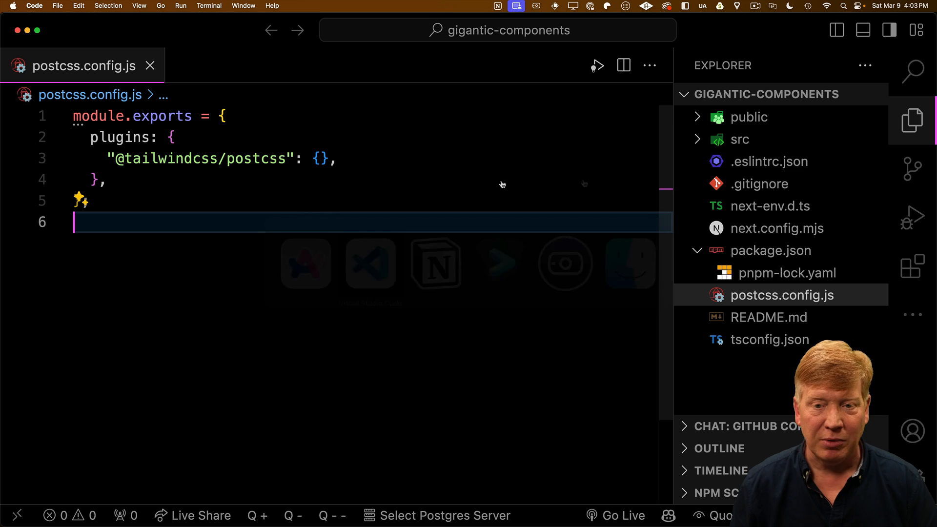
{"action": "left_click", "coordinate": [740, 139]}
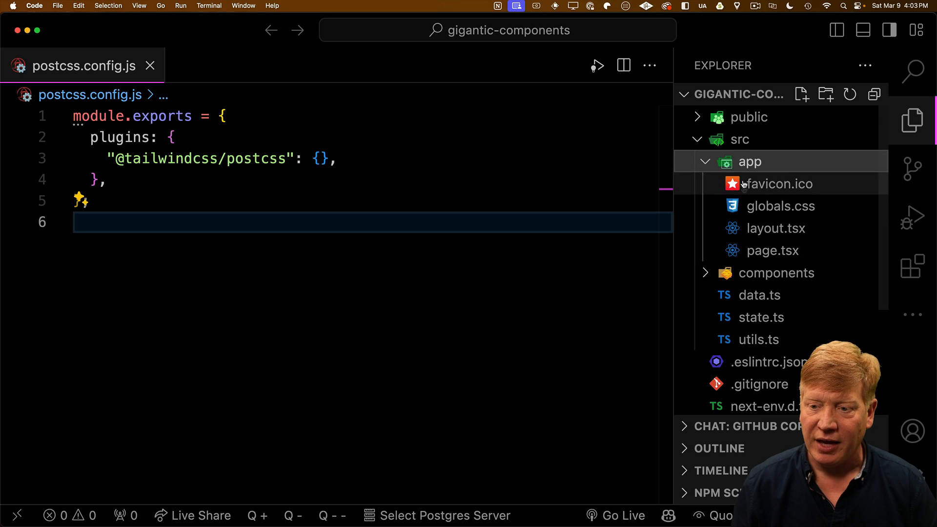
{"action": "left_click", "coordinate": [781, 206]}
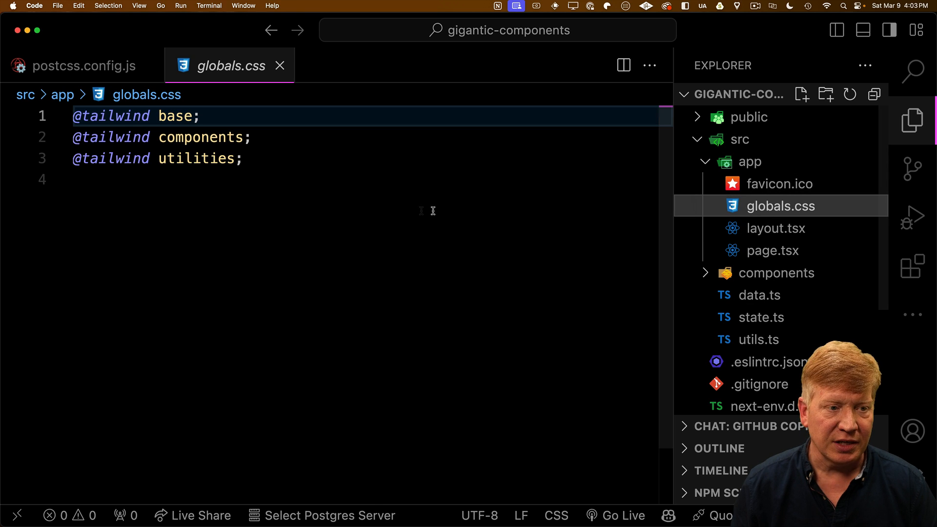
{"action": "mouse_move", "coordinate": [182, 271]}
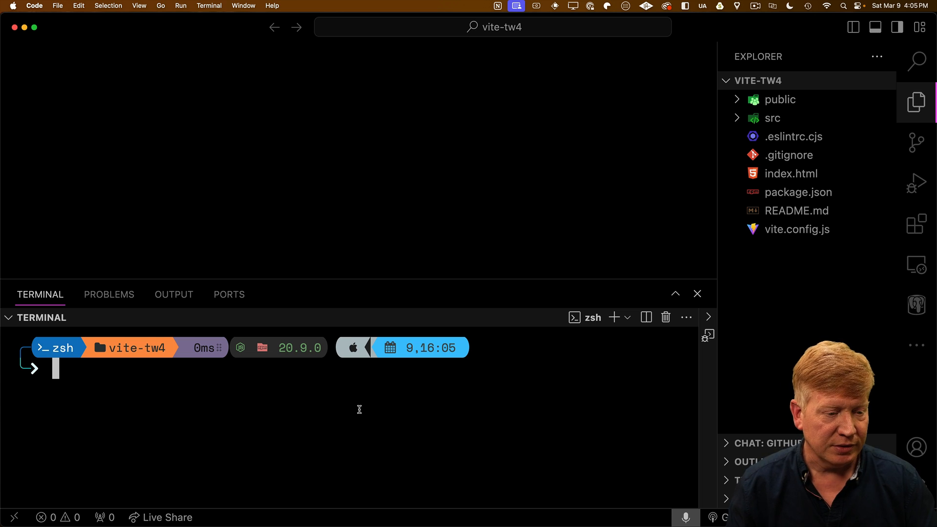
{"action": "type", "text": "pnpm add tailwindcss@next @tailwindcss/vite@next -D"}
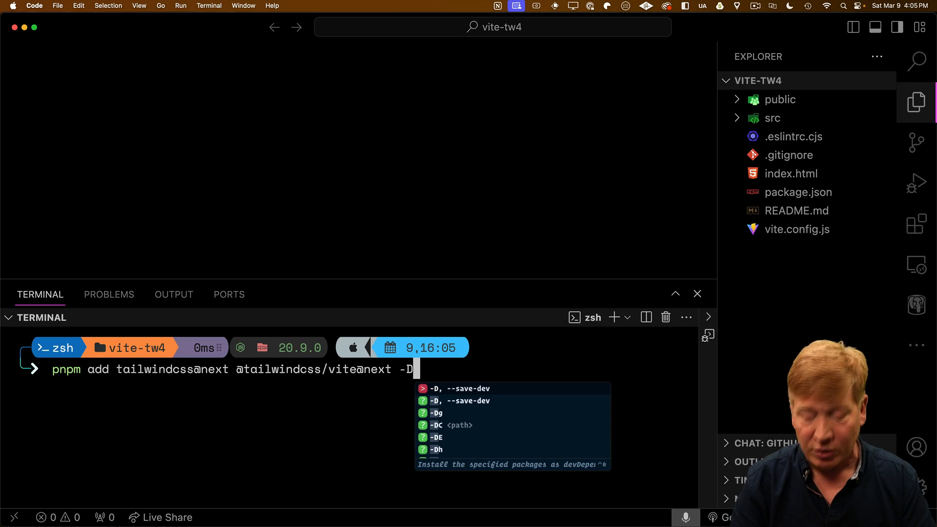
{"action": "key", "text": "Return"}
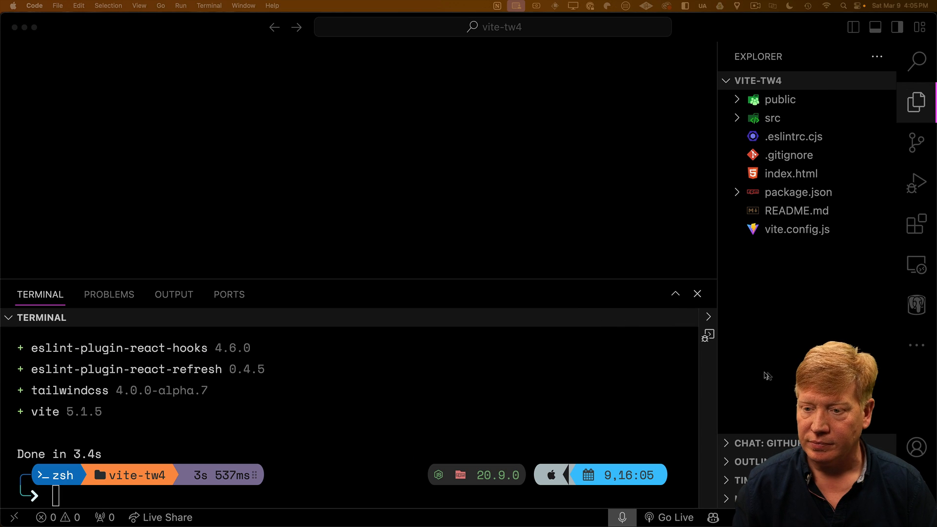
{"action": "left_click", "coordinate": [796, 229]}
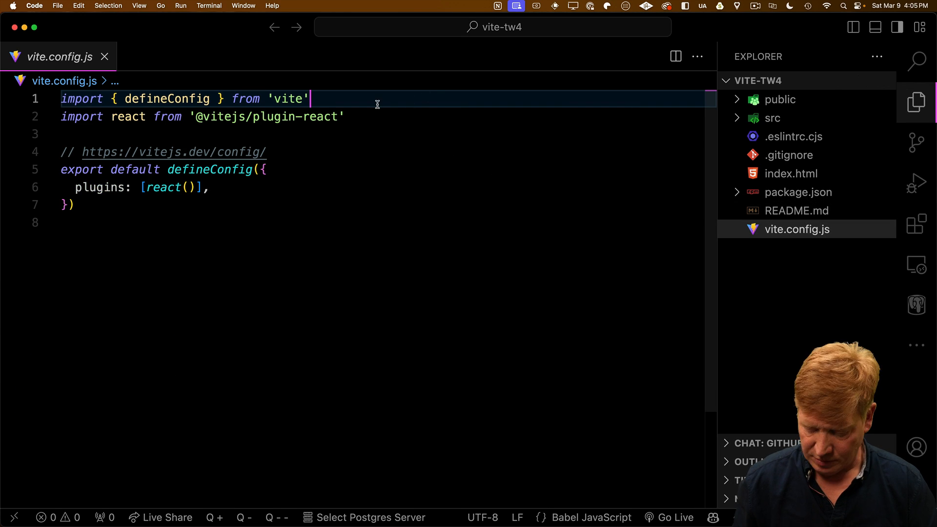
{"action": "type", "text": "import tailwindcss from '@tailwindcss/vite'"}
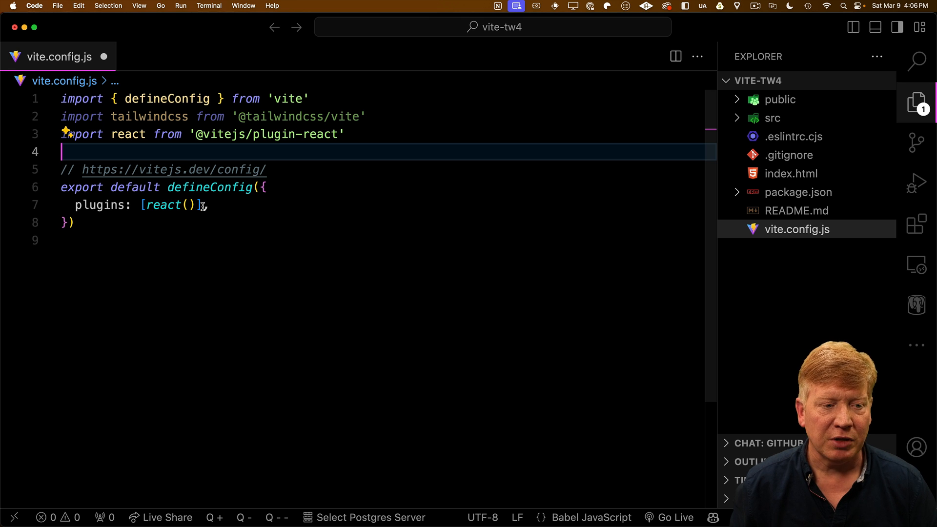
{"action": "type", "text": ",tailwindcss()"}
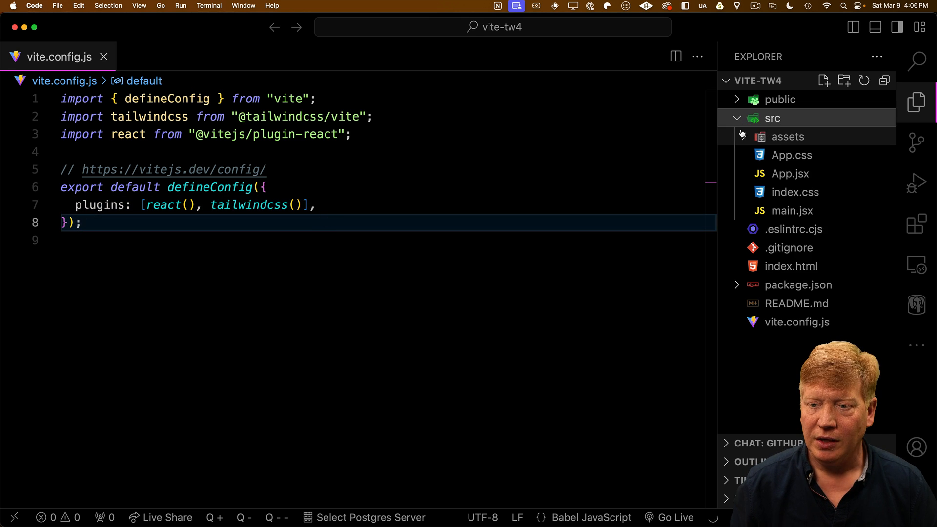
{"action": "left_click", "coordinate": [792, 155]}
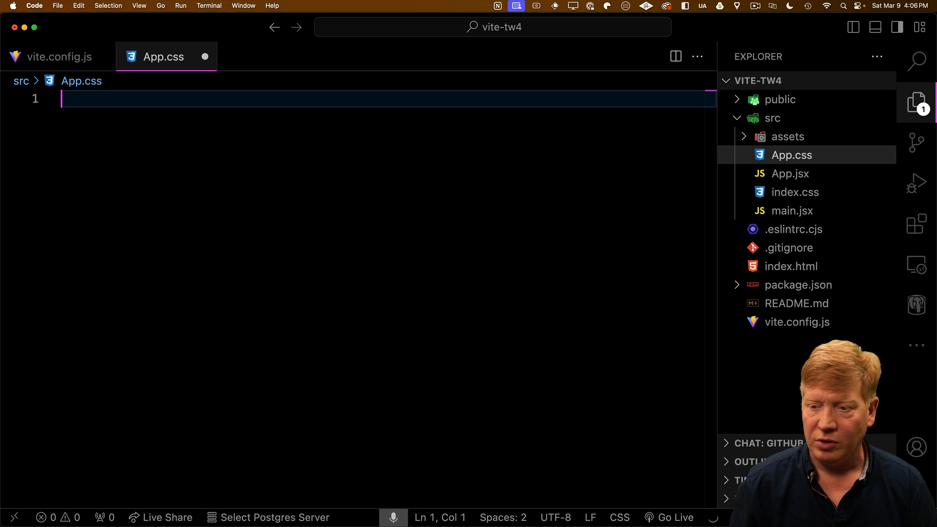
{"action": "left_click", "coordinate": [795, 192]}
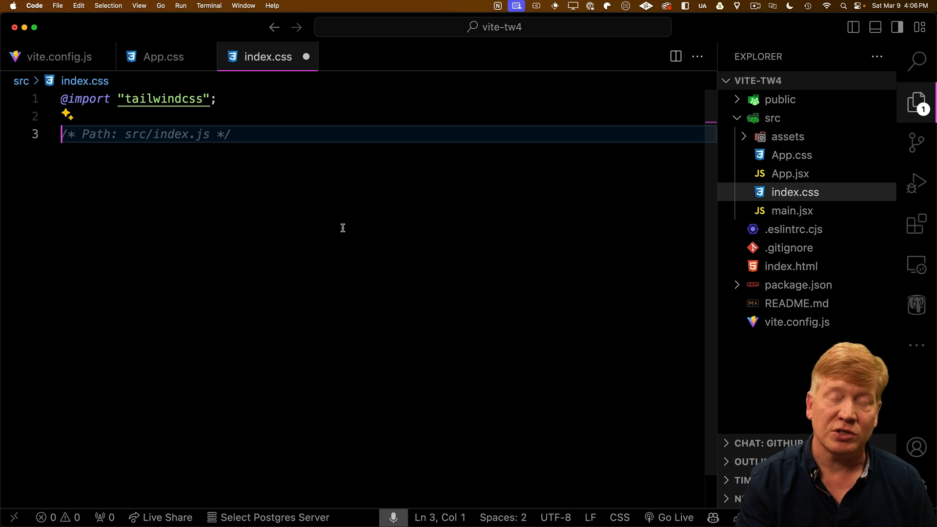
{"action": "key", "text": "Backspace"}
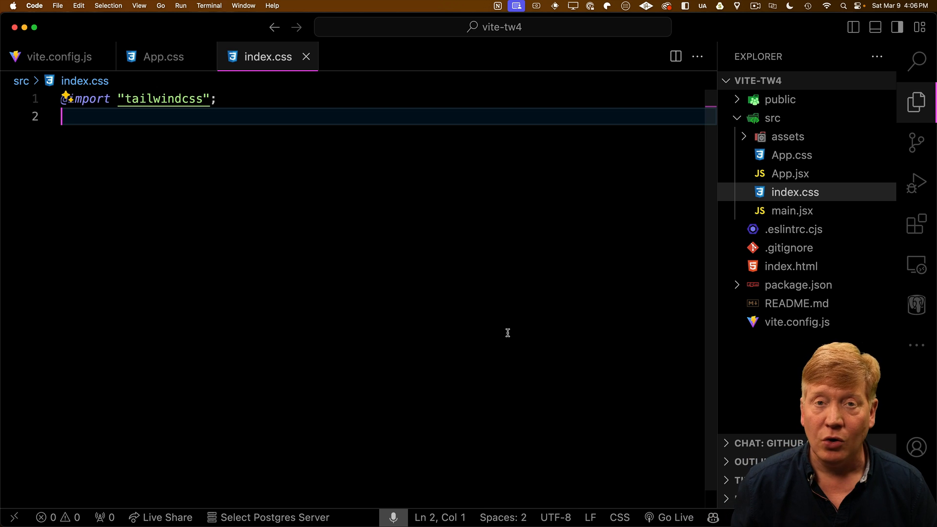
{"action": "left_click", "coordinate": [789, 173]}
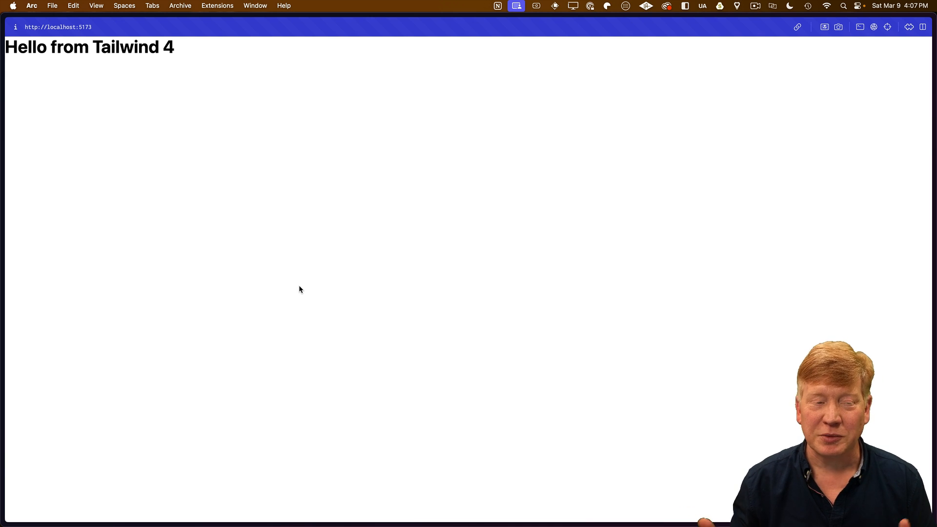
{"action": "mouse_move", "coordinate": [531, 372]}
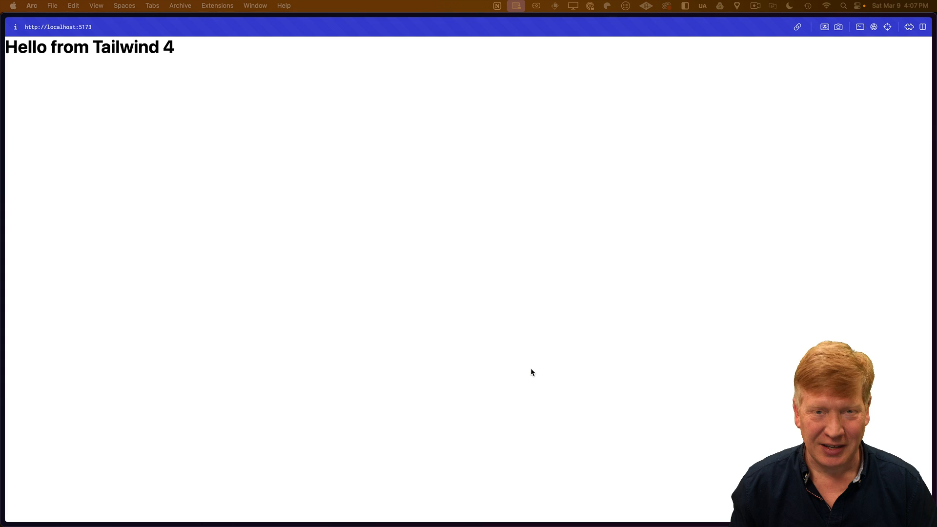
- Return from Arc to the code editor with App.jsx open
{"action": "key", "text": "cmd+tab"}
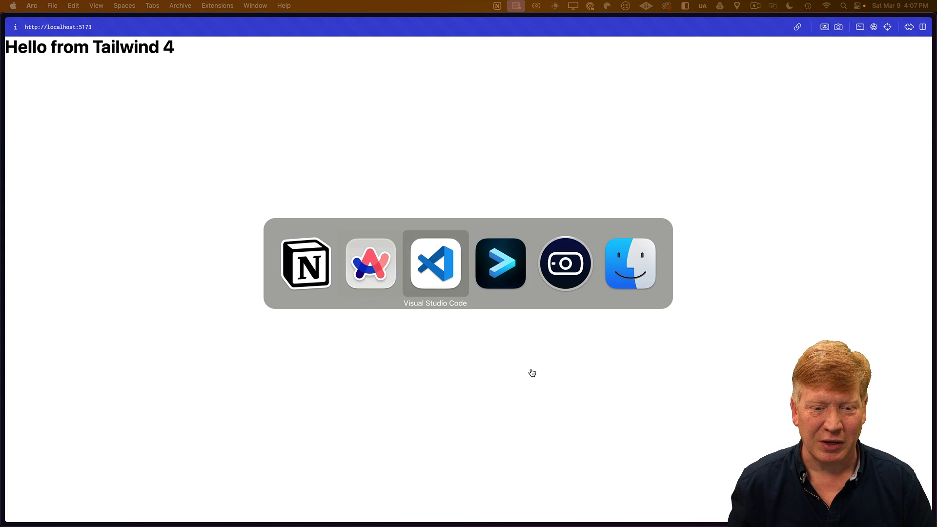
{"action": "left_click", "coordinate": [436, 263]}
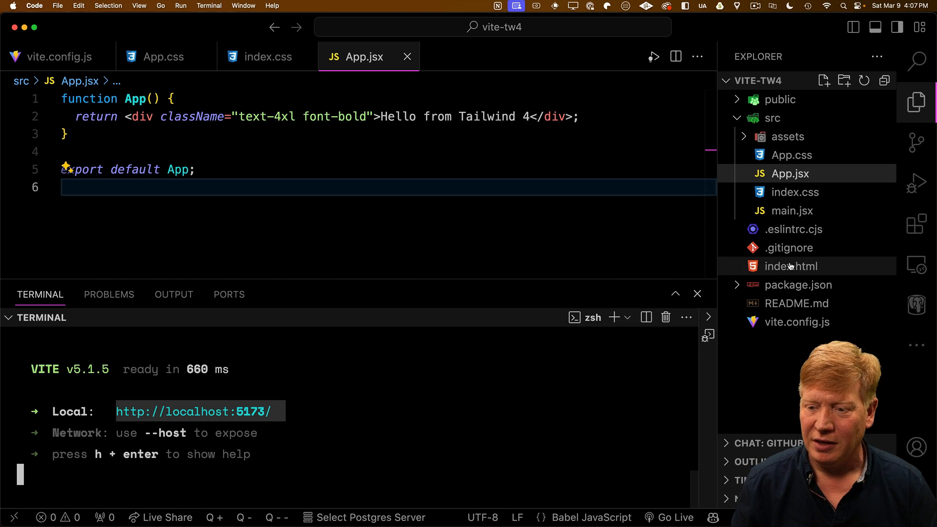
- Give index.html's body class="bg-black text-white" and wrap App's return in parentheses
{"action": "left_click", "coordinate": [790, 265]}
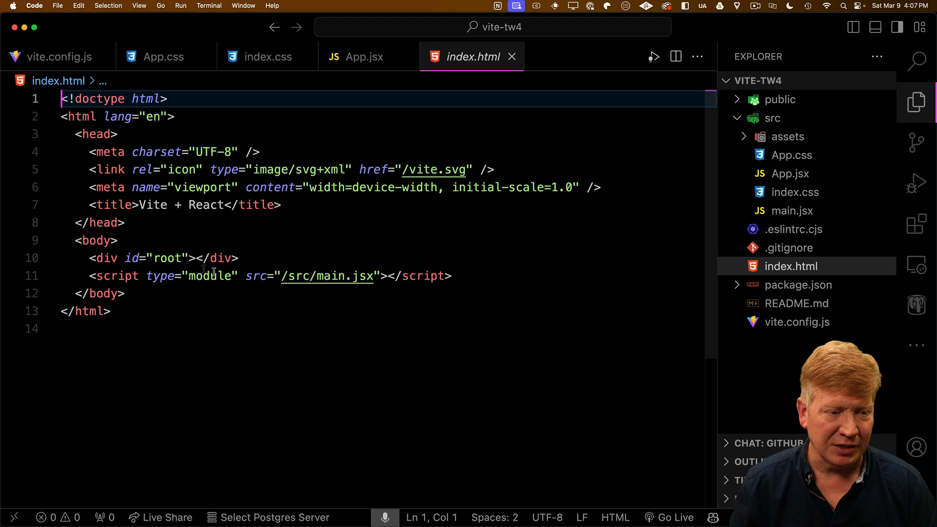
{"action": "type", "text": "class=\"bg-black text-white\""}
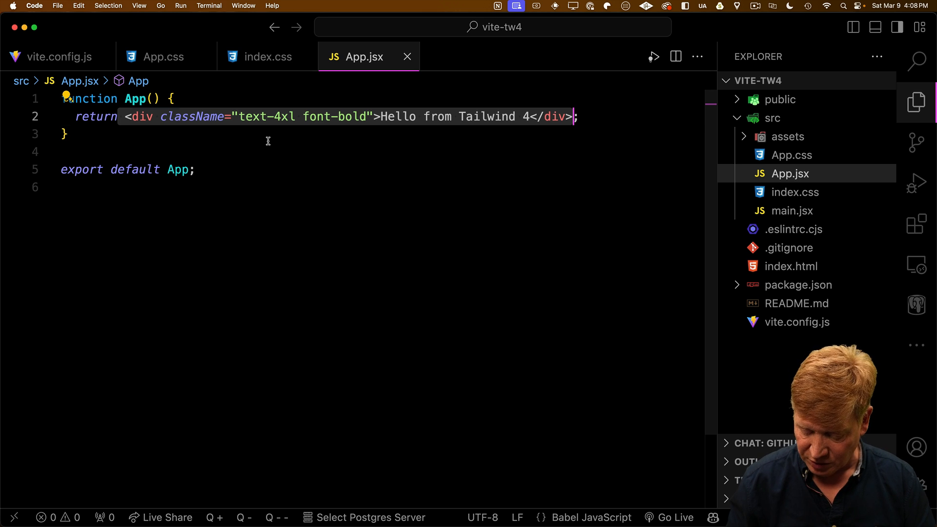
{"action": "type", "text": "()"}
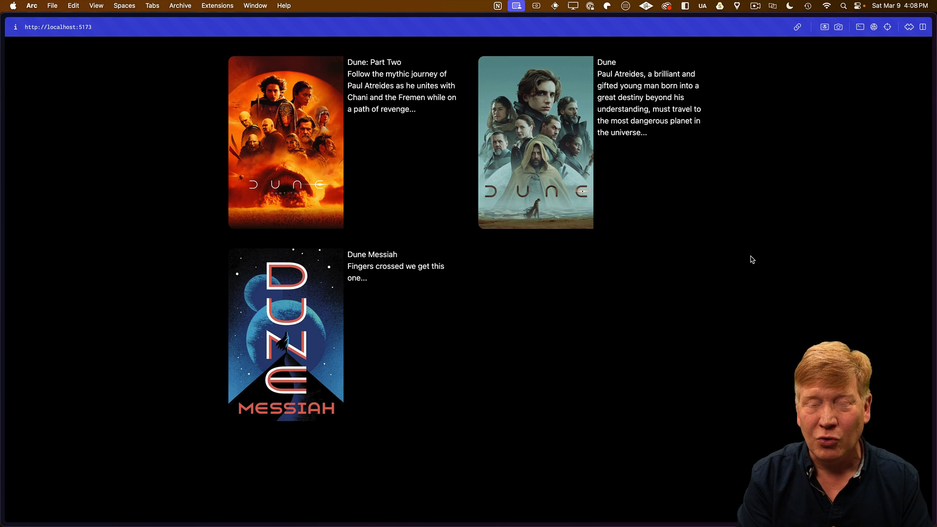
{"action": "mouse_move", "coordinate": [893, 128]}
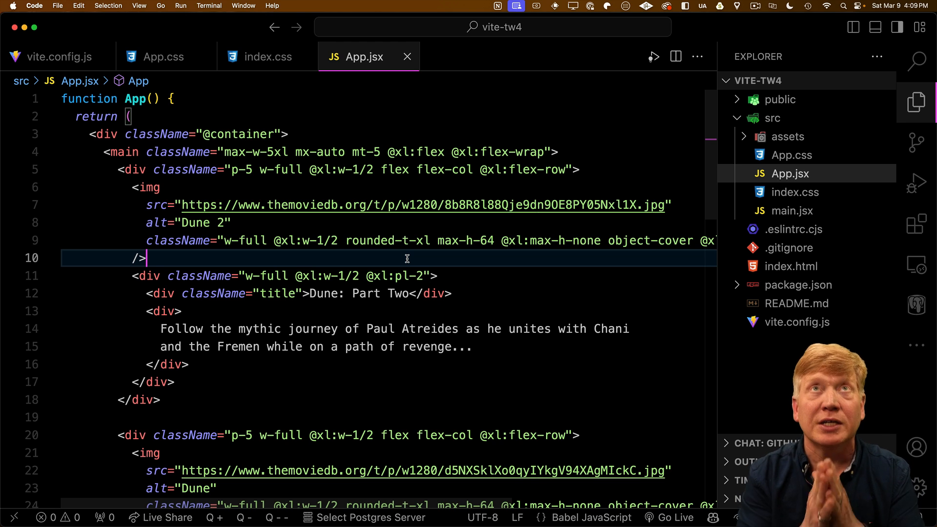
{"action": "left_click", "coordinate": [207, 417]}
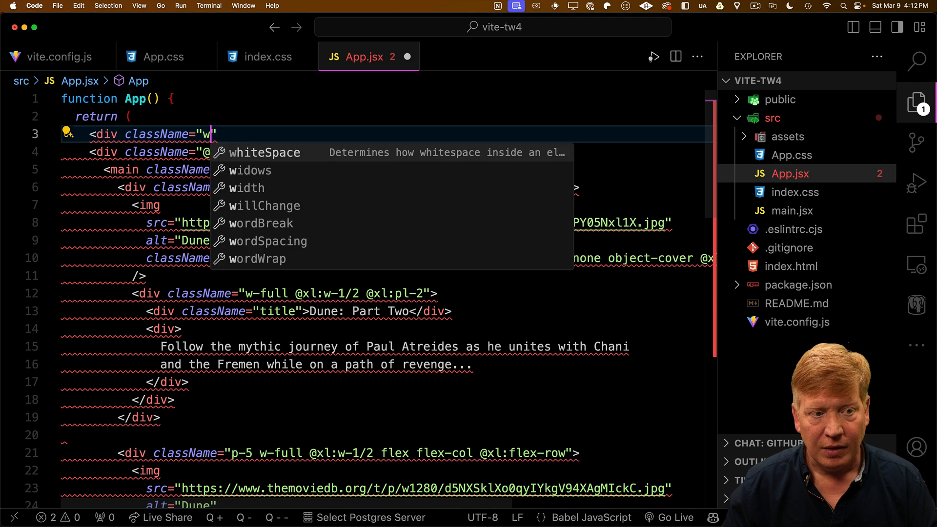
{"action": "type", "text": "-"}
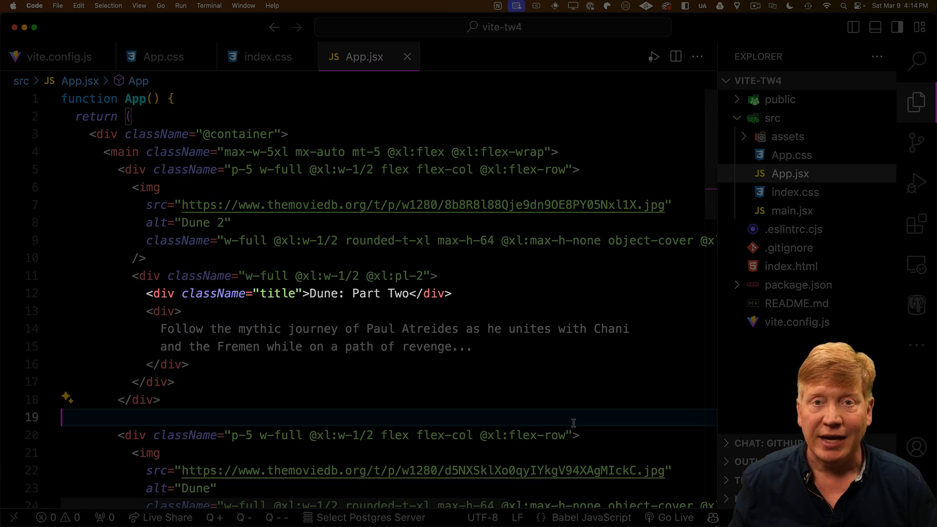
{"action": "mouse_move", "coordinate": [267, 56]}
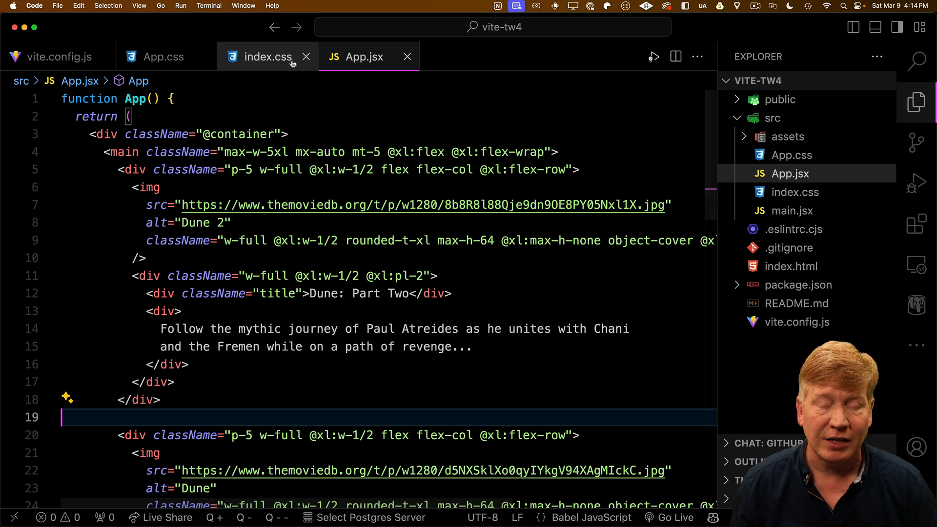
{"action": "left_click", "coordinate": [268, 57]}
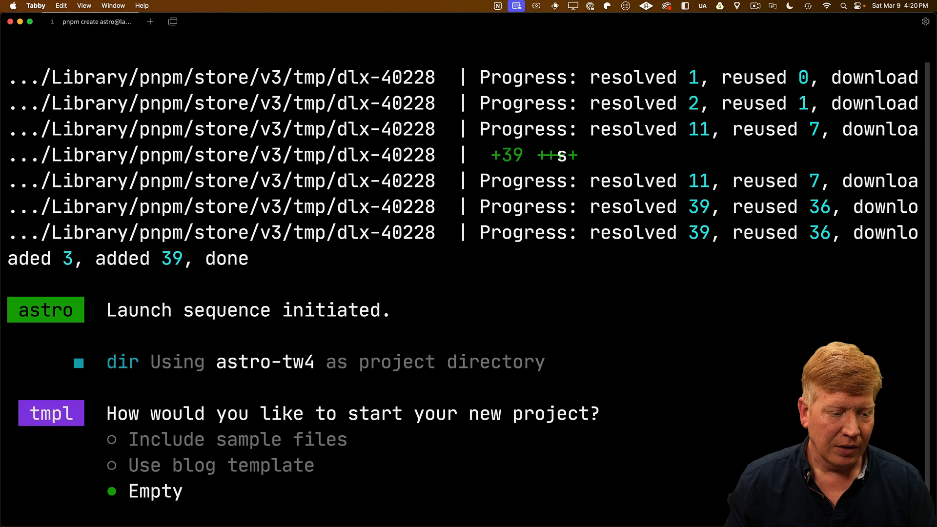
- Accept the Empty template, TypeScript, and dependency install, then launch astro-tw4 in the editor
{"action": "key", "text": "Return"}
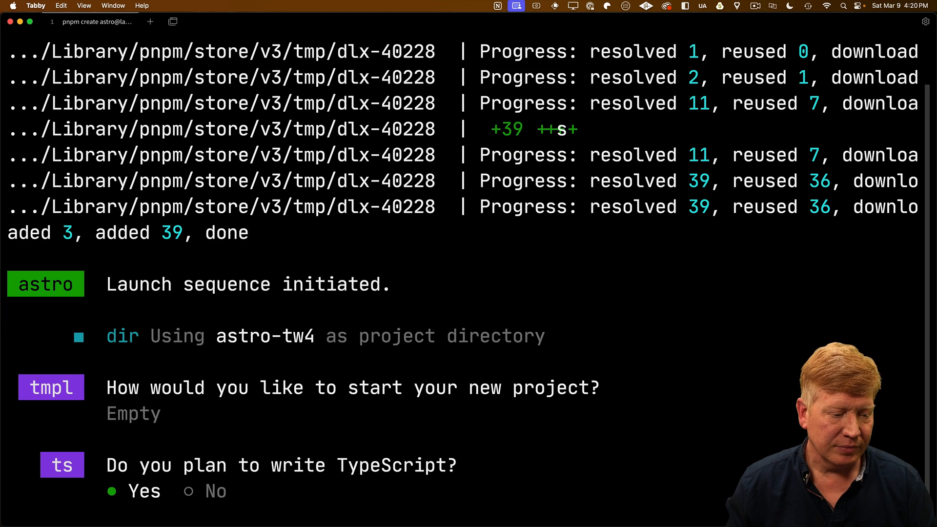
{"action": "key", "text": "Return"}
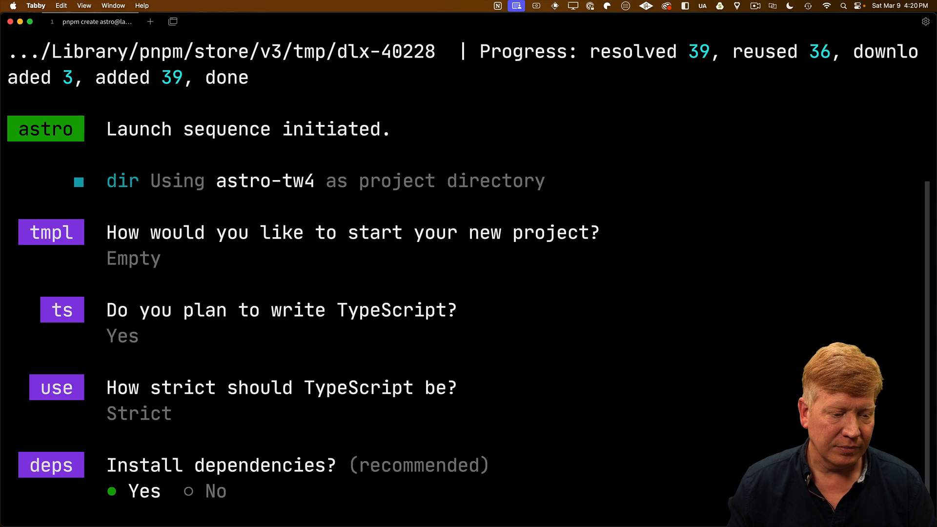
{"action": "key", "text": "Return"}
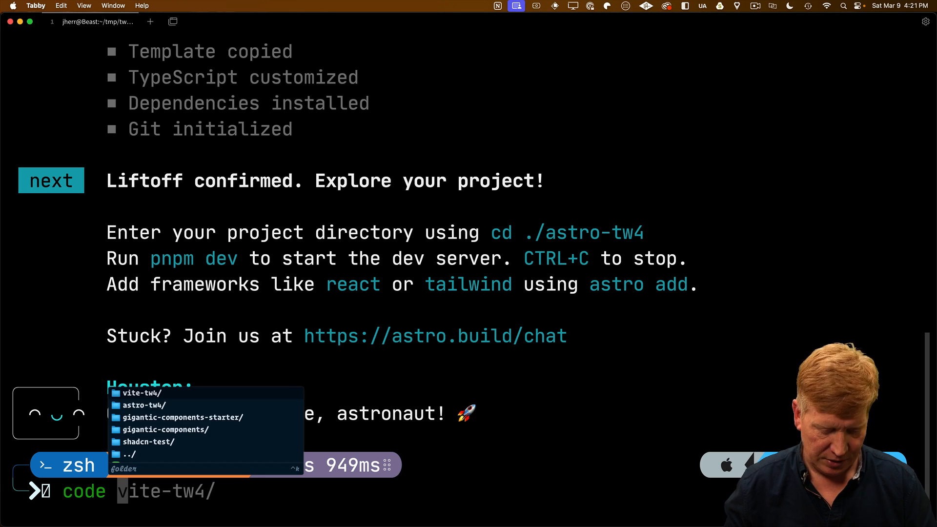
{"action": "key", "text": "Return"}
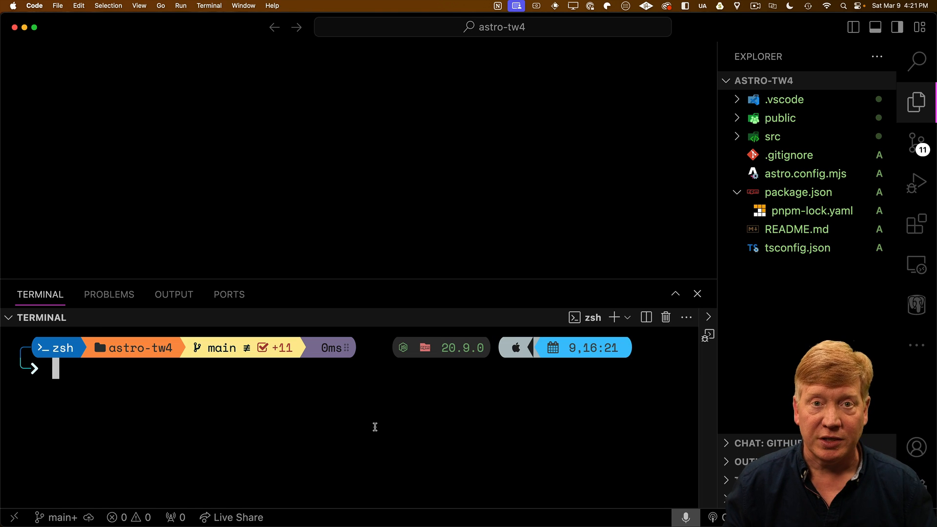
{"action": "type", "text": "pnpm add tailwindcss@next @tailwindcss/postcss@next -D"}
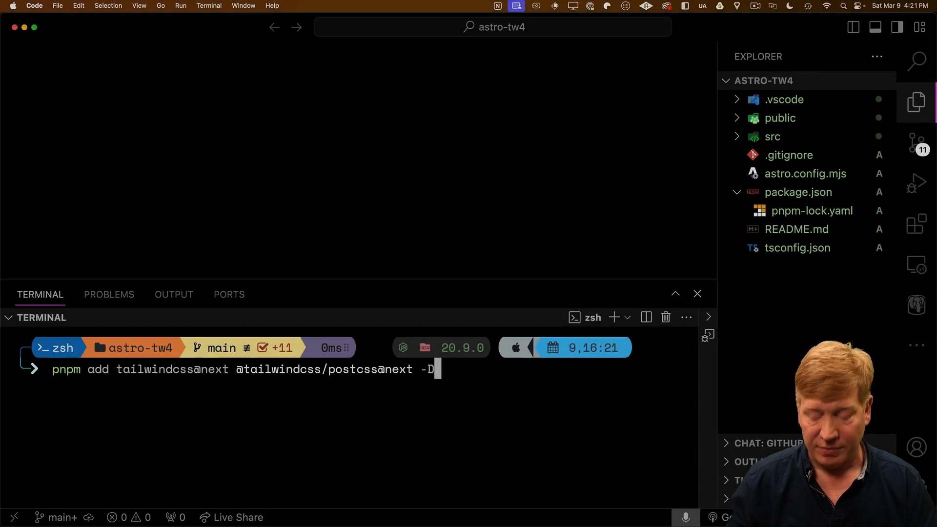
{"action": "key", "text": "Return"}
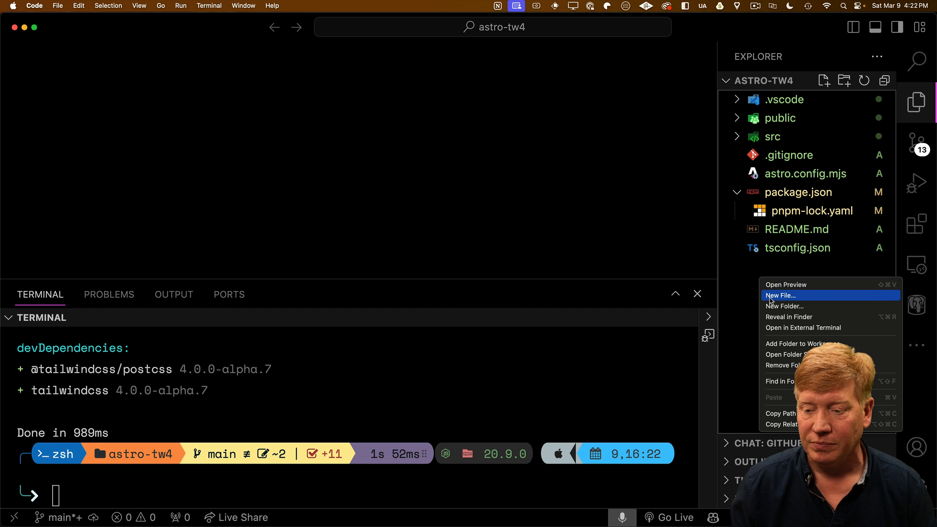
{"action": "left_click", "coordinate": [781, 295]}
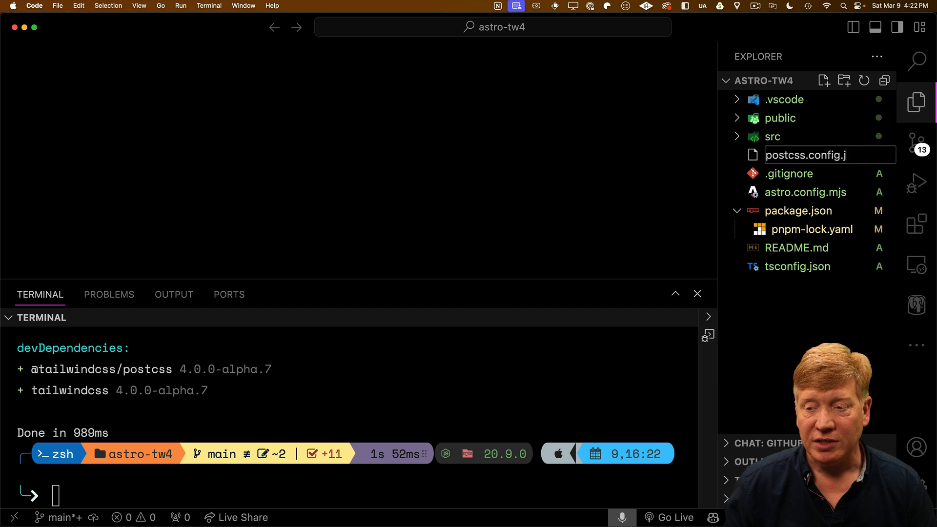
{"action": "type", "text": "s"}
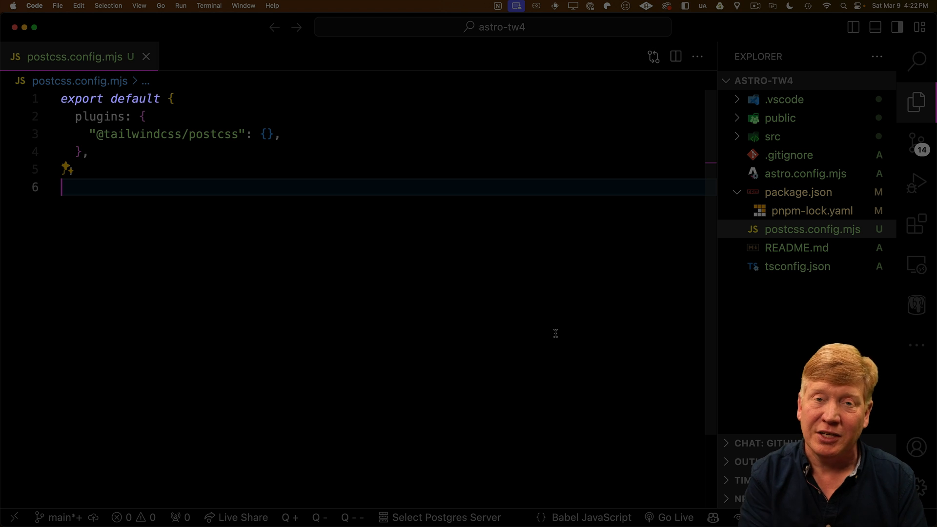
{"action": "mouse_move", "coordinate": [763, 305]}
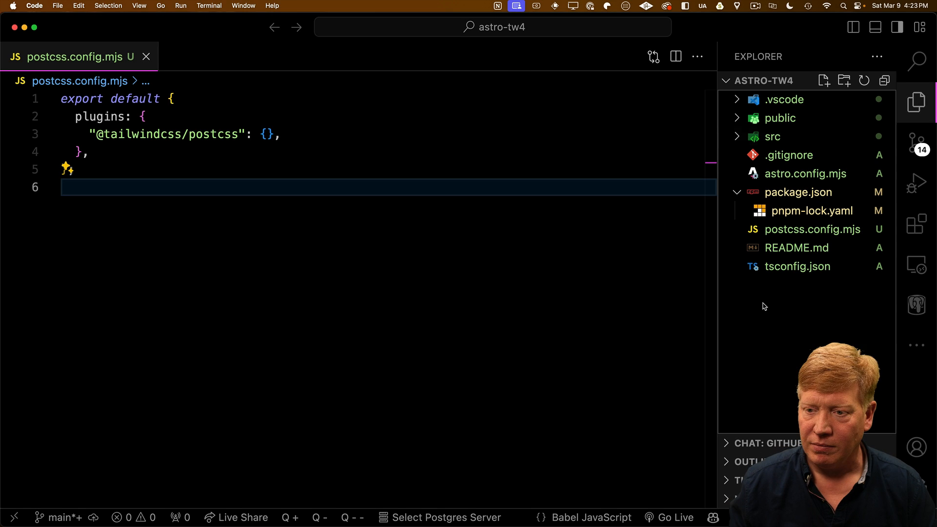
- Create src/app.css with the tailwindcss import and a container-query .title rule, then reveal the pages folder
{"action": "left_click", "coordinate": [773, 137]}
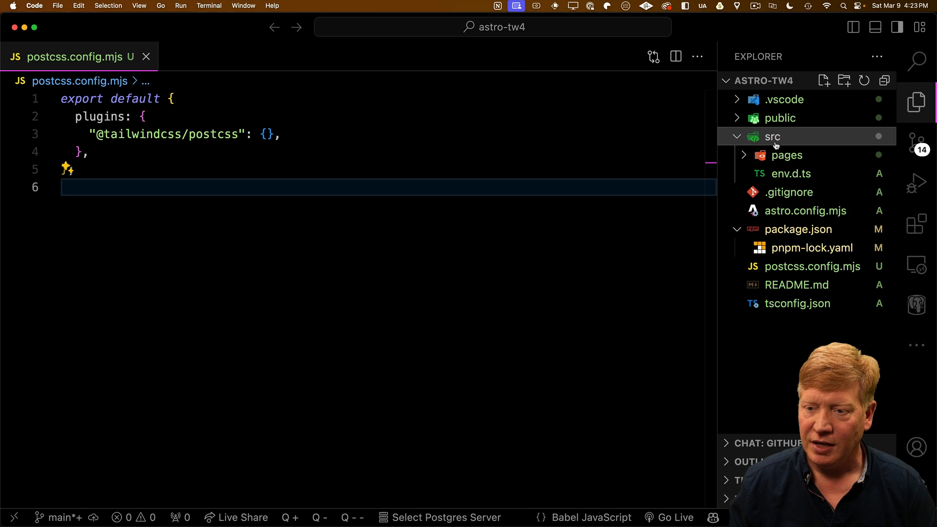
{"action": "left_click", "coordinate": [824, 80]}
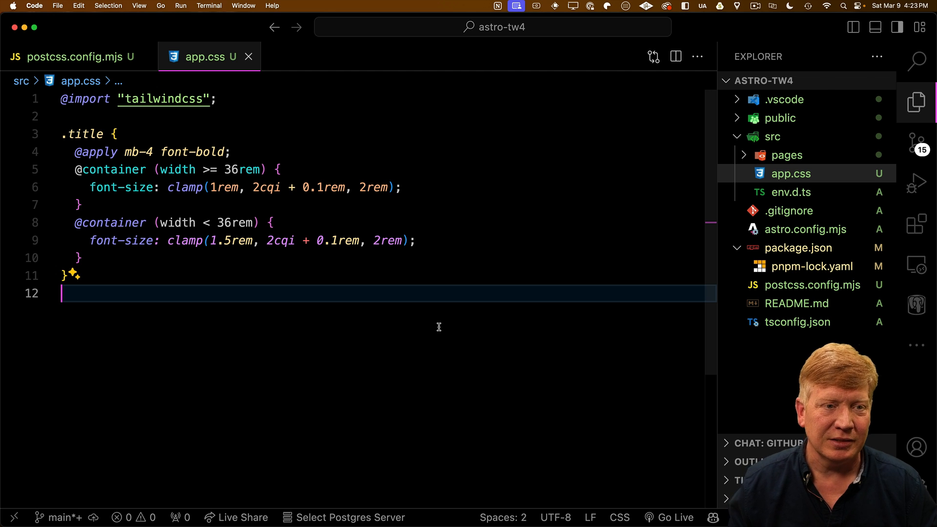
{"action": "left_click", "coordinate": [806, 174]}
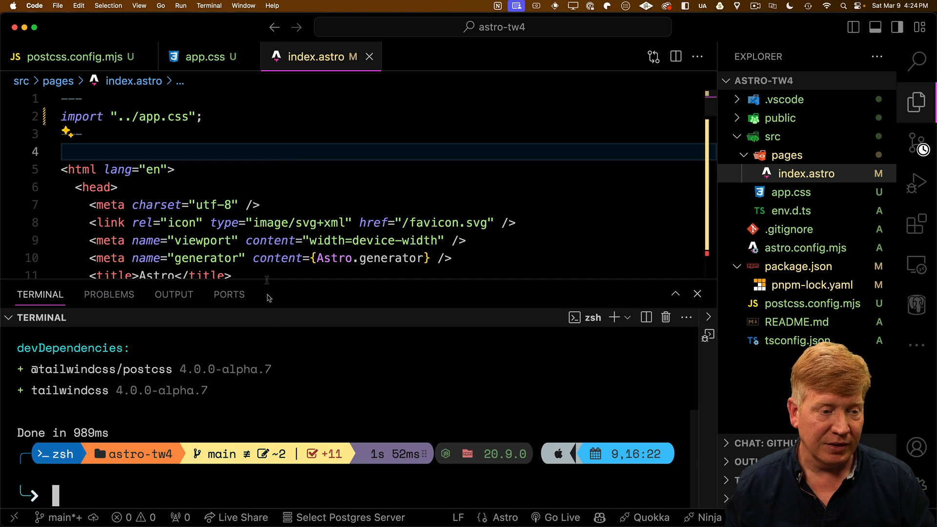
{"action": "type", "text": "pnpm add tailwindcss@next @tailwindcss/postcss@next -D"}
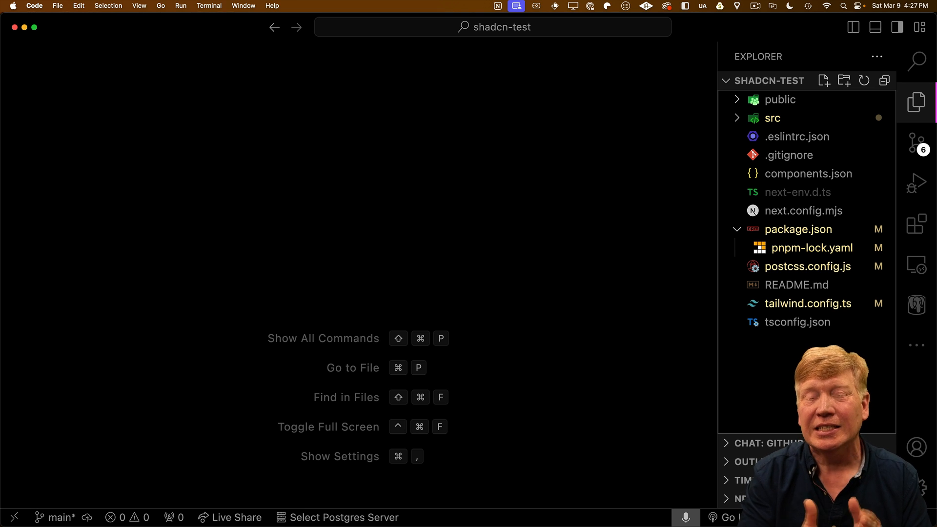
{"action": "mouse_move", "coordinate": [799, 386]}
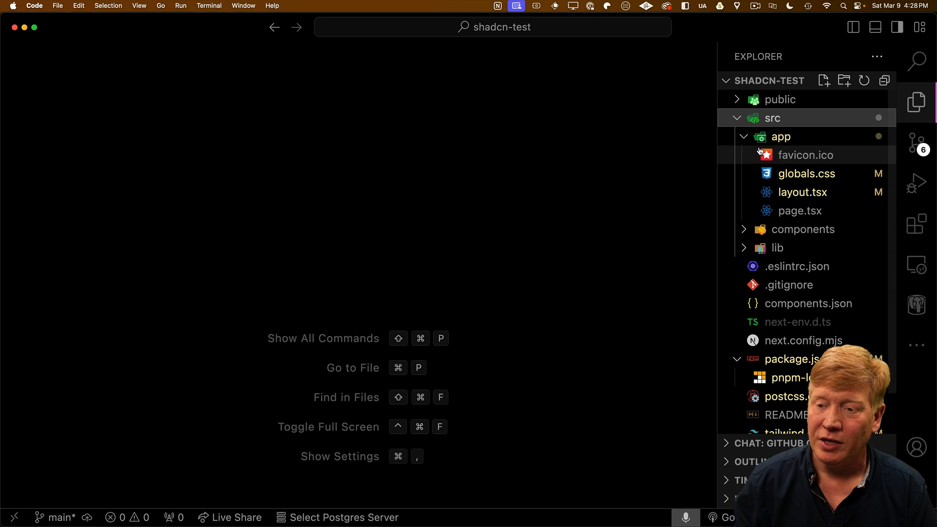
{"action": "left_click", "coordinate": [799, 210]}
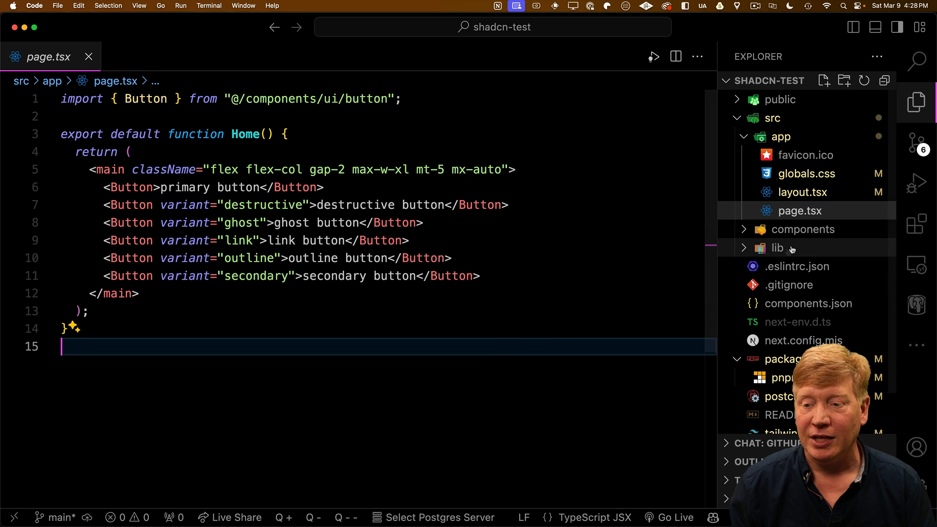
{"action": "left_click", "coordinate": [806, 174]}
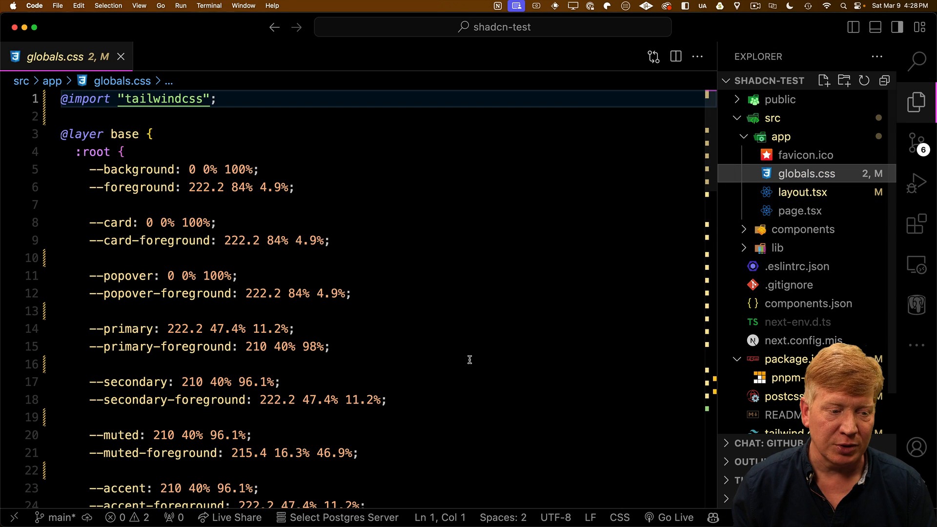